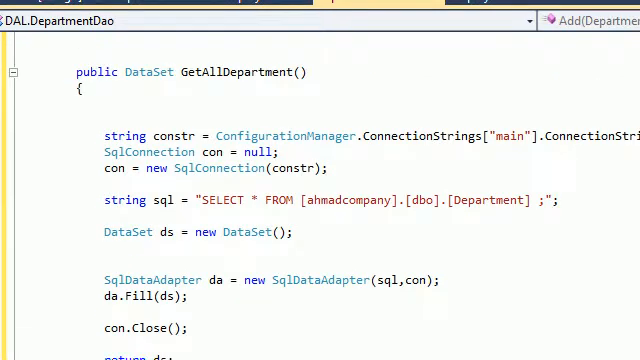
# Open a try block before the SqlDataAdapter construction and dataset Fill lines
pyautogui.scroll(-3)
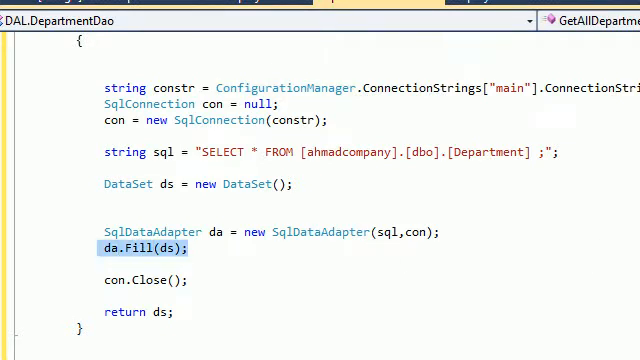
pyautogui.click(104, 248)
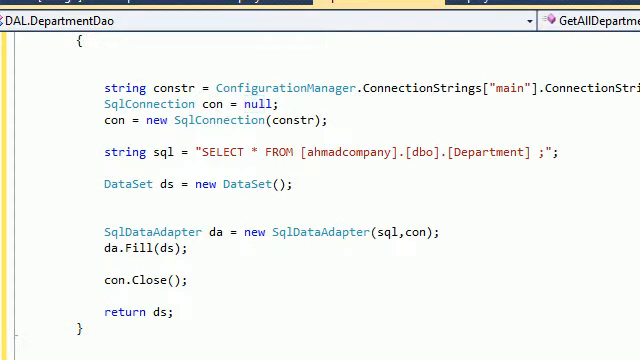
pyautogui.doubleClick(256, 104)
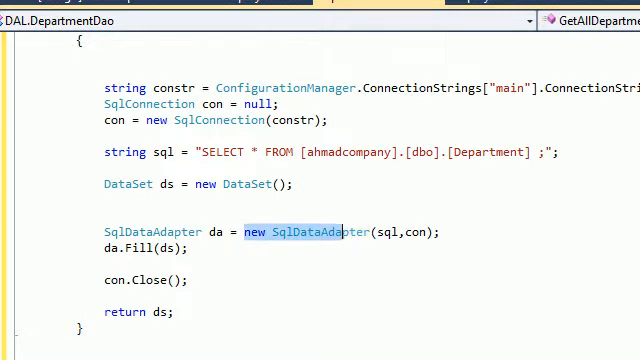
pyautogui.click(300, 232)
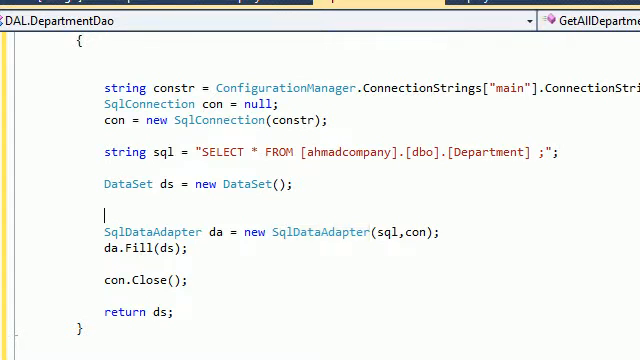
pyautogui.write('try{')
pyautogui.click(370, 264)
pyautogui.write('}')
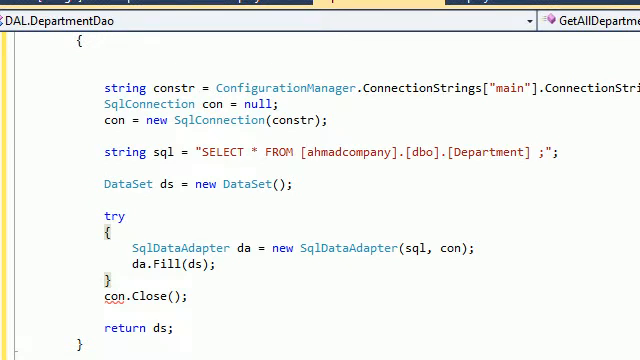
# Add catch (SqlException ex) { throw ex; } and begin the finally keyword
pyautogui.write('catch')
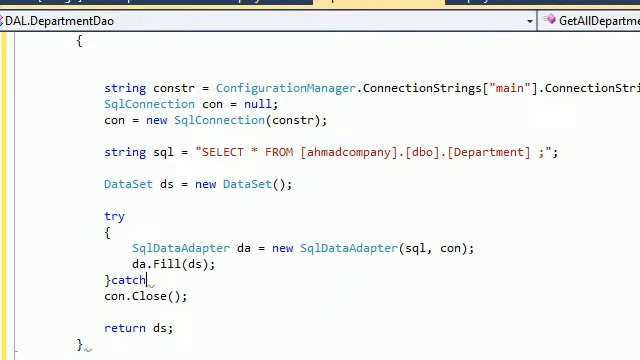
pyautogui.write('(')
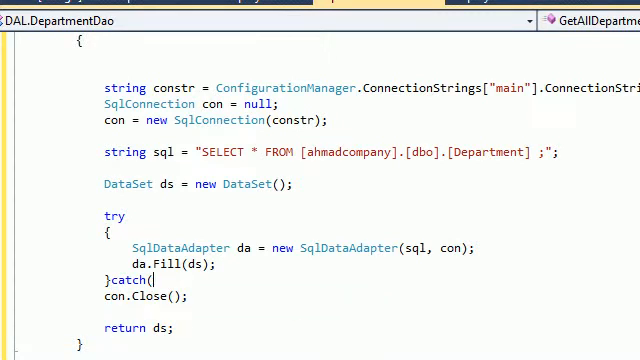
pyautogui.write('){')
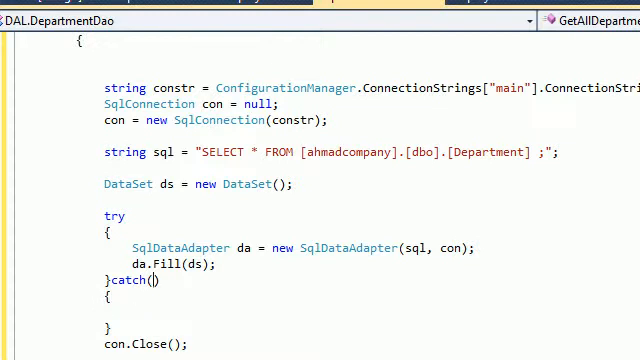
pyautogui.write('sql')
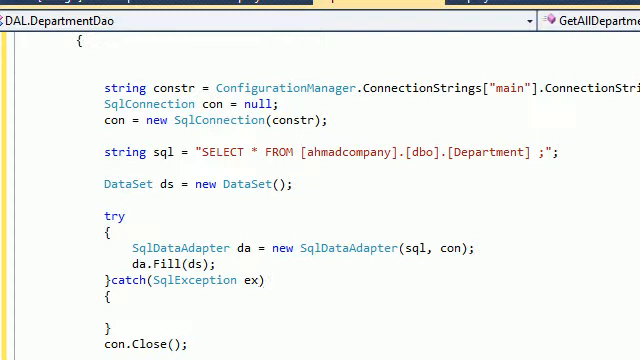
pyautogui.write('throw')
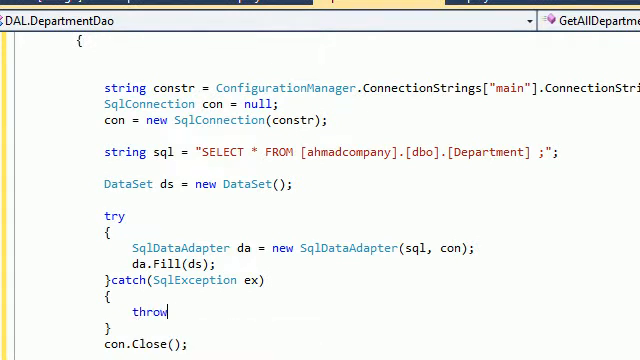
pyautogui.write('ex;')
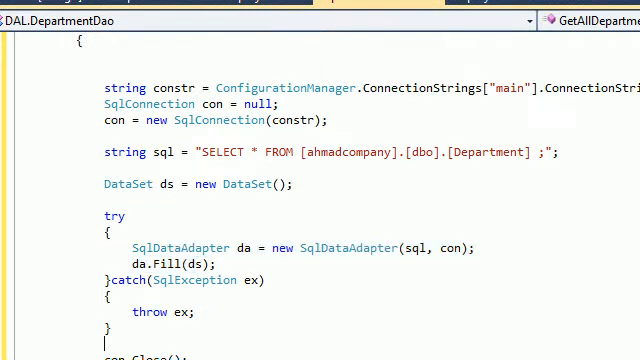
pyautogui.write('finally')
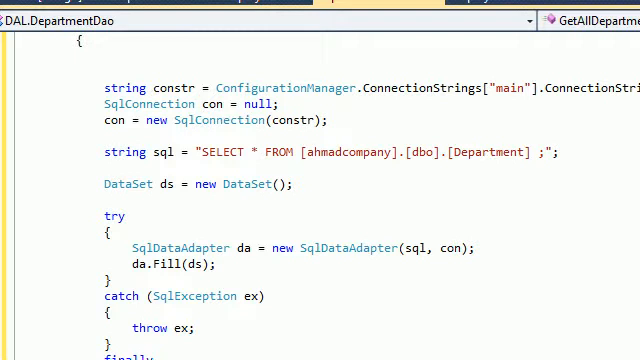
# Close the finally braces around an empty if (con != null) check
pyautogui.scroll(-3)
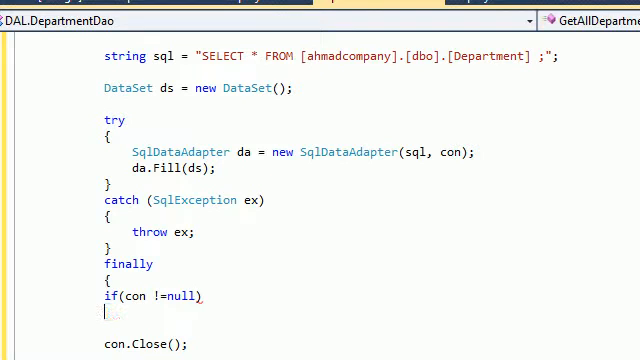
pyautogui.write('}')
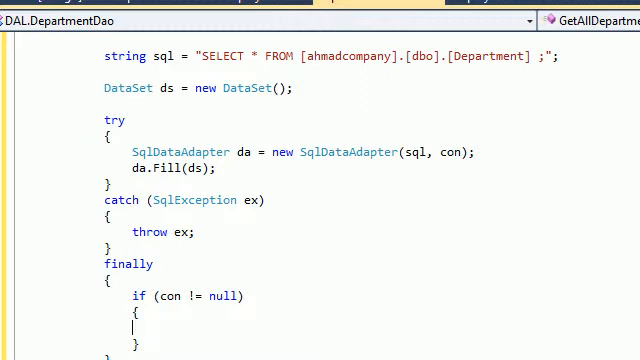
# Add if (con.State == ConnectionState.Open) { con.Close(); } inside the null check
pyautogui.write('if(')
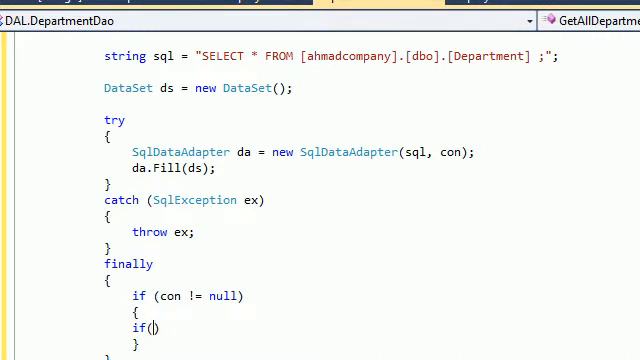
pyautogui.write('con')
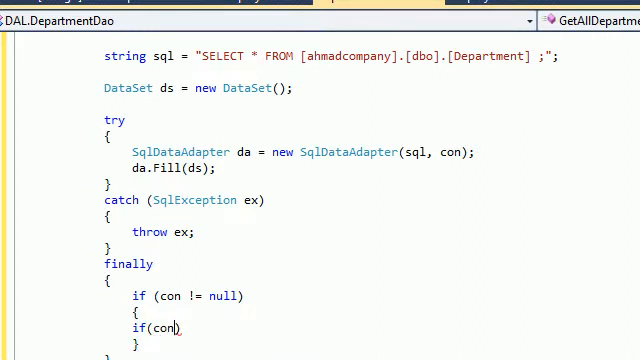
pyautogui.write('.')
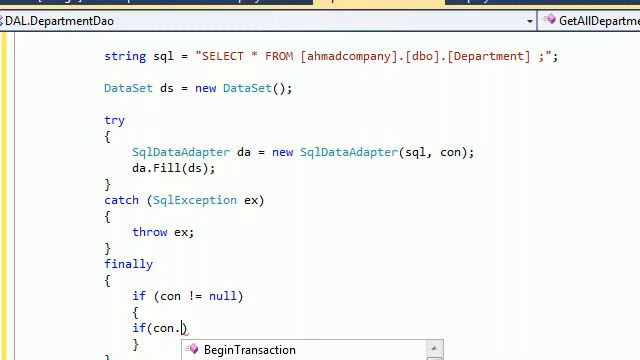
pyautogui.write('st')
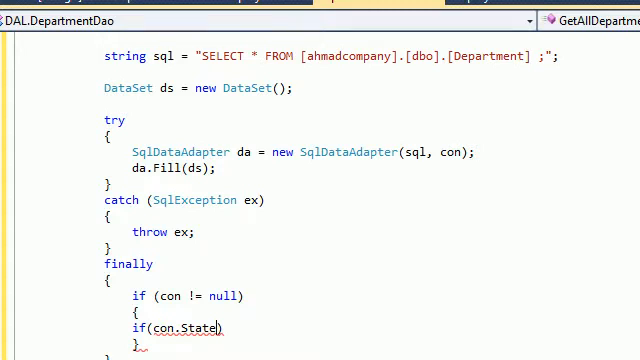
pyautogui.write('==')
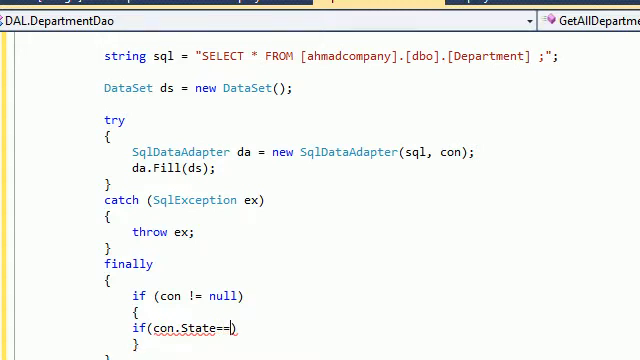
pyautogui.write('ConnectionState')
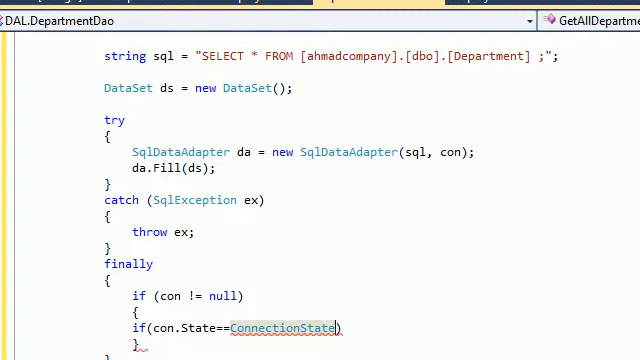
pyautogui.write('.op')
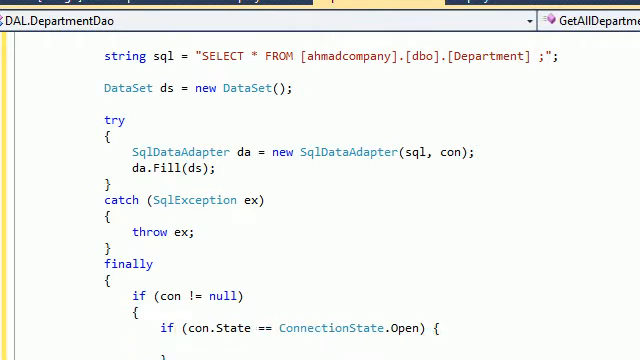
pyautogui.write('con.Close();')
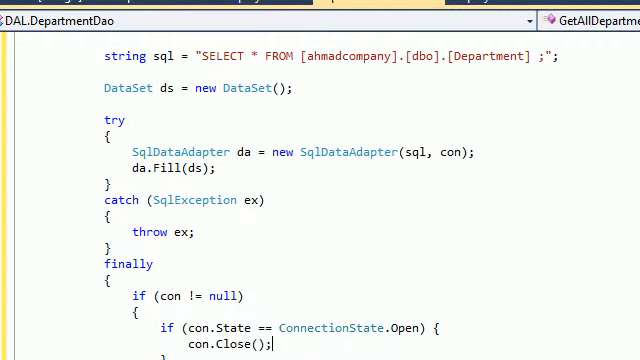
pyautogui.scroll(-3)
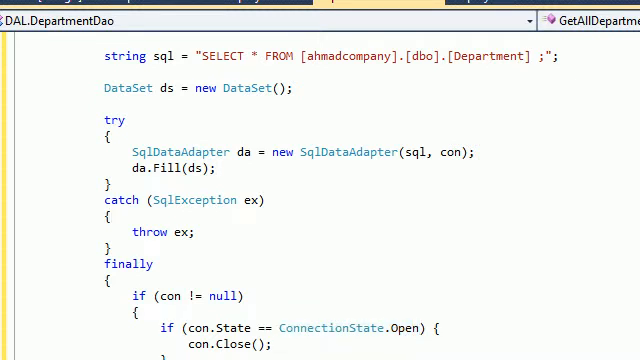
# Add MessageBox.Show(ConnectionState.Open); after da.Fill(ds) in the try block
pyautogui.write('ConnectionState.Open')
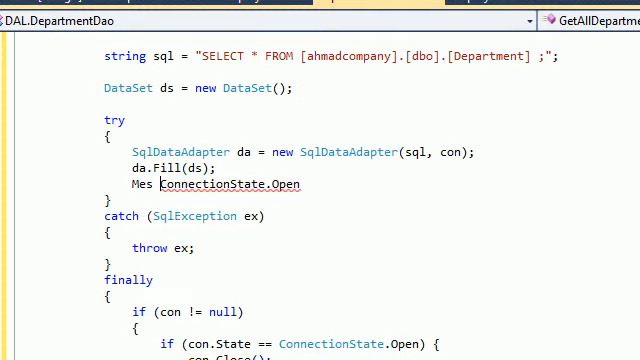
pyautogui.press('Backspace')
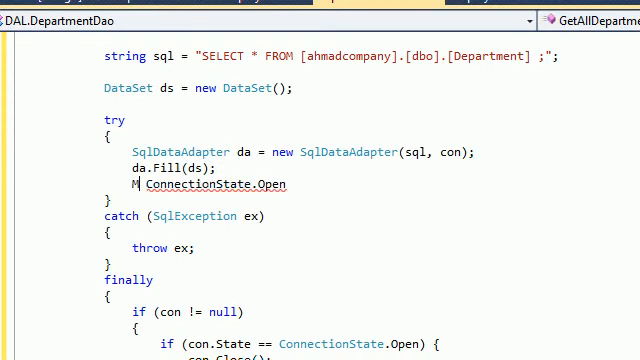
pyautogui.write('es')
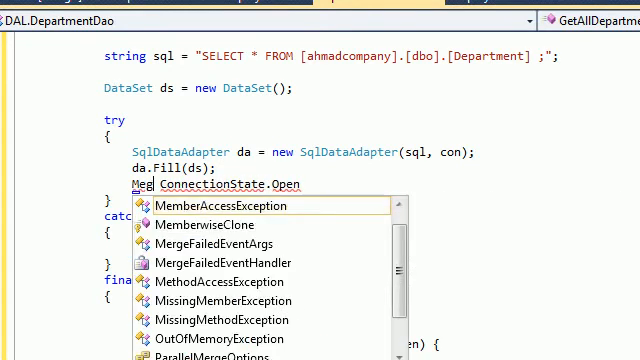
pyautogui.write('box')
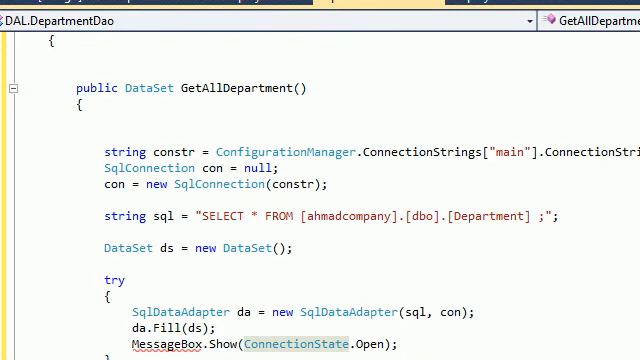
# Add using System.Windows.Forms; at the top and review the GetAllDepartment method
pyautogui.scroll(3)
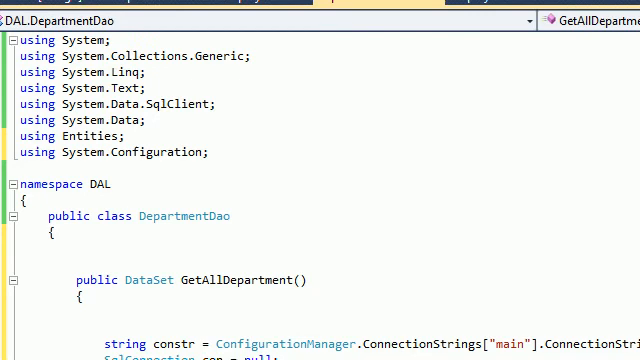
pyautogui.scroll(-3)
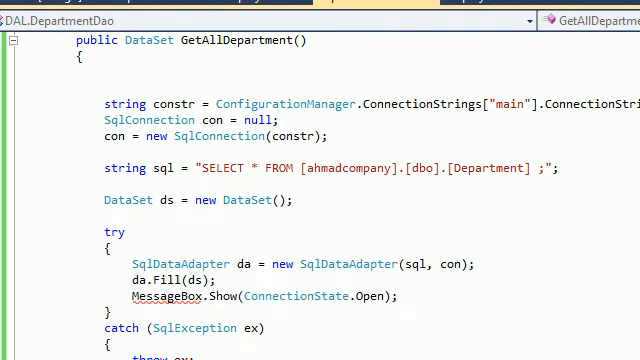
pyautogui.scroll(3)
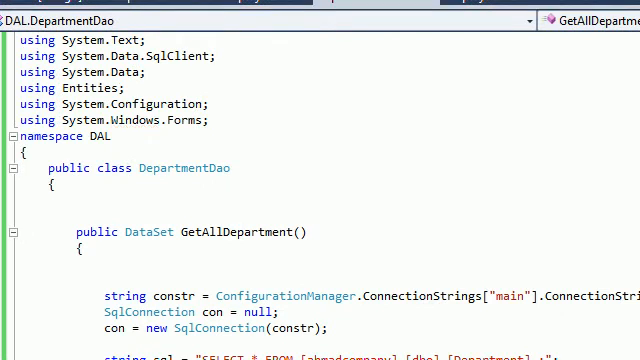
pyautogui.scroll(-3)
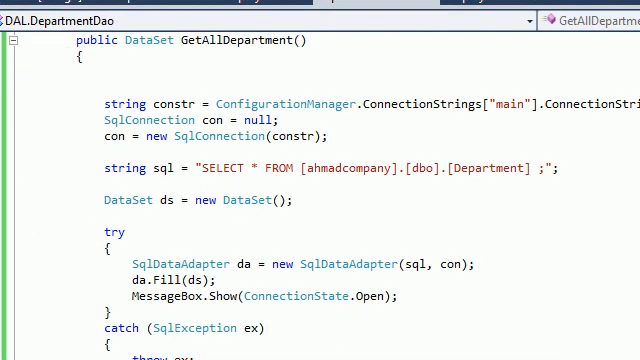
pyautogui.scroll(-3)
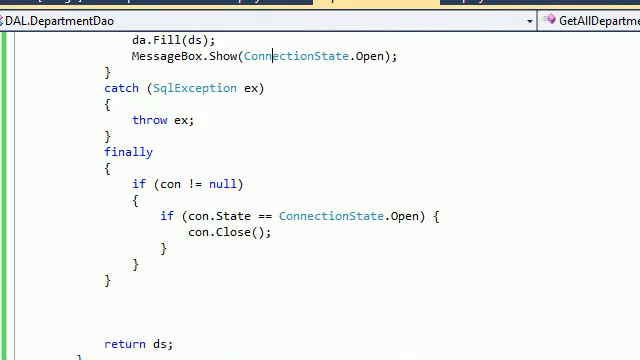
pyautogui.scroll(3)
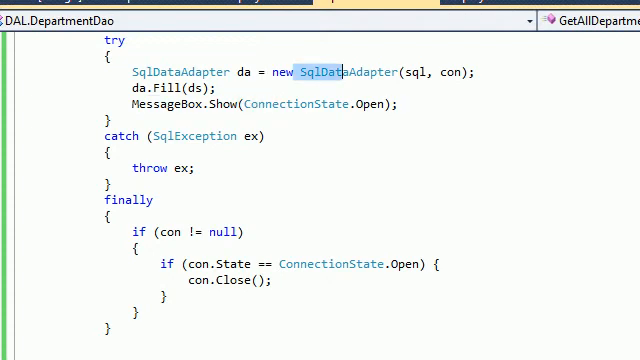
pyautogui.scroll(-3)
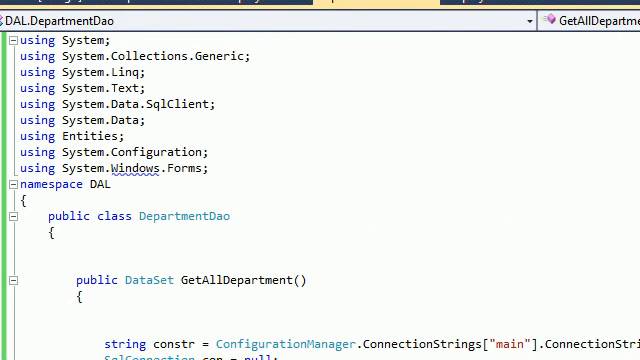
pyautogui.scroll(-3)
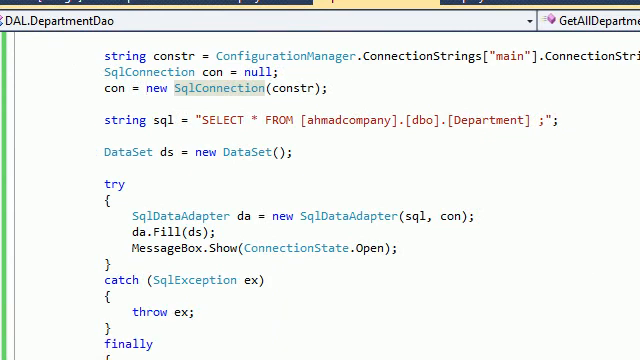
pyautogui.scroll(-3)
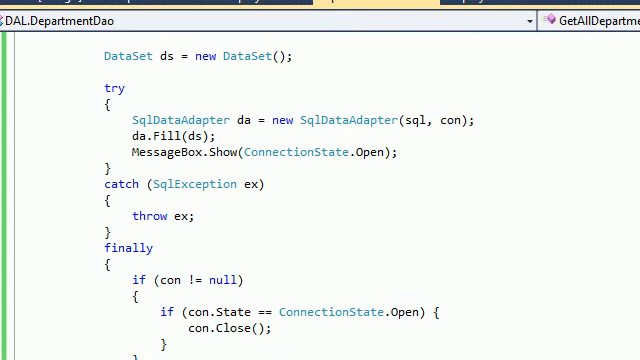
pyautogui.scroll(-3)
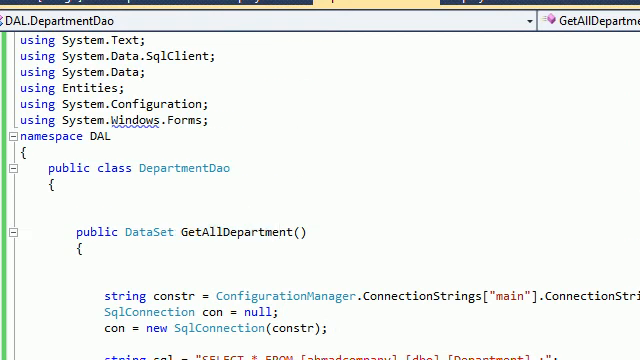
pyautogui.doubleClick(232, 232)
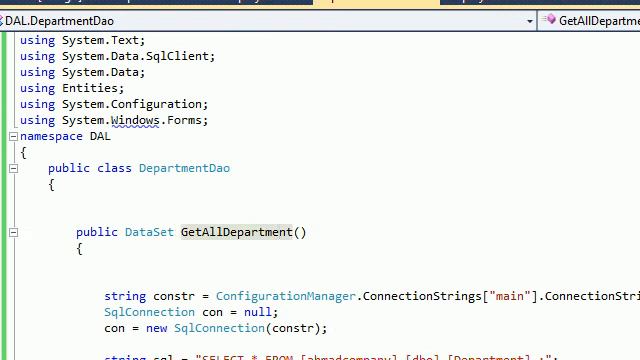